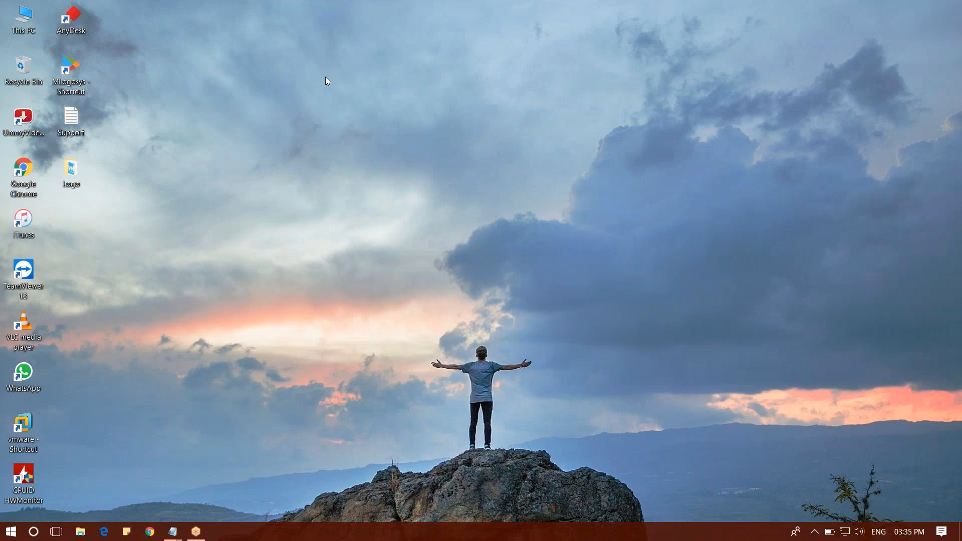
pyautogui.moveTo(313, 79)
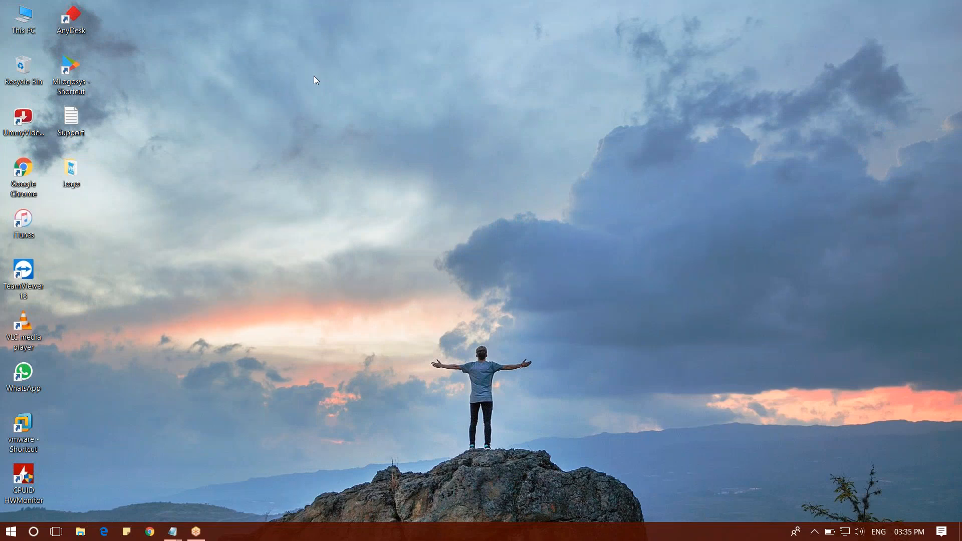
# Launch Logosys Playout Express from the MLogosys desktop shortcut.
pyautogui.click(70, 76)
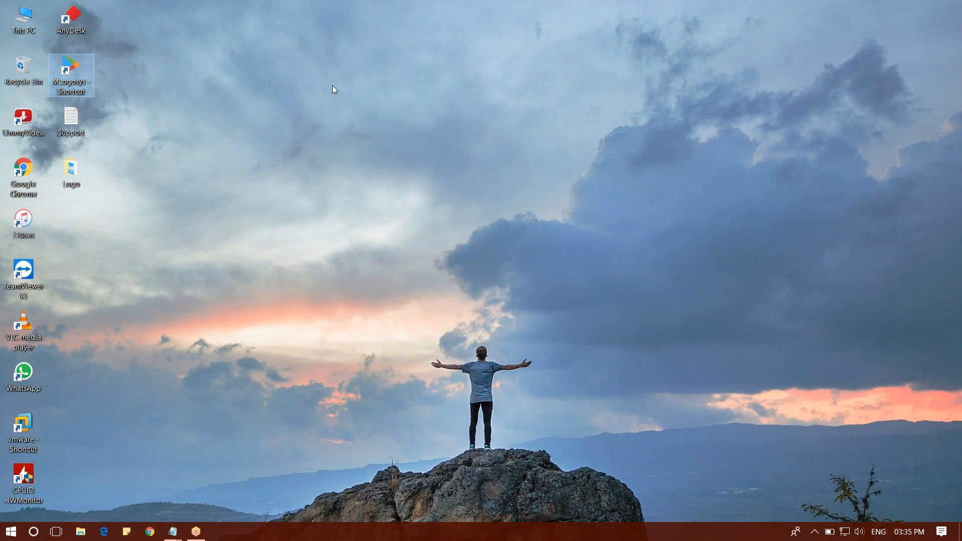
pyautogui.doubleClick(70, 75)
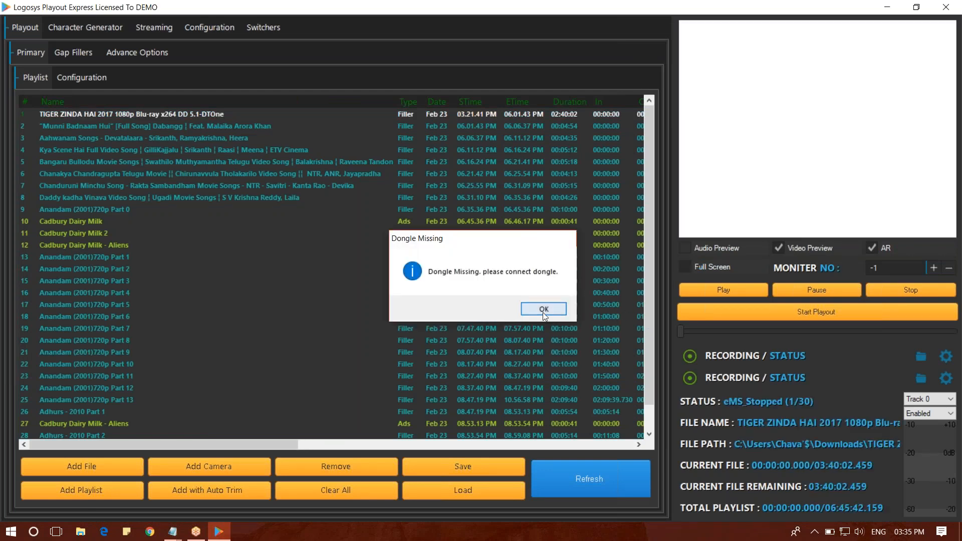
# Dismiss the Dongle Missing warning and show the Basic CG (Overlayer) logo settings.
pyautogui.click(542, 308)
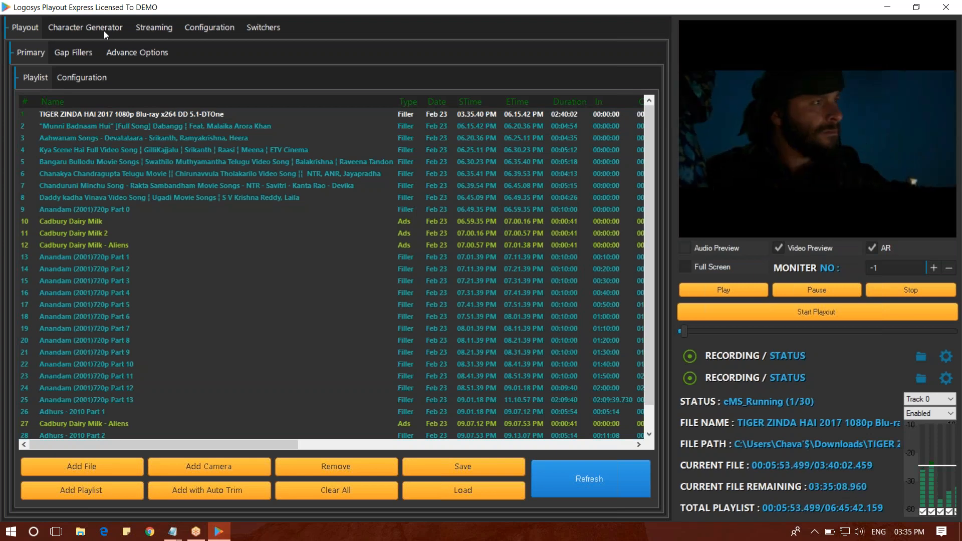
pyautogui.click(88, 27)
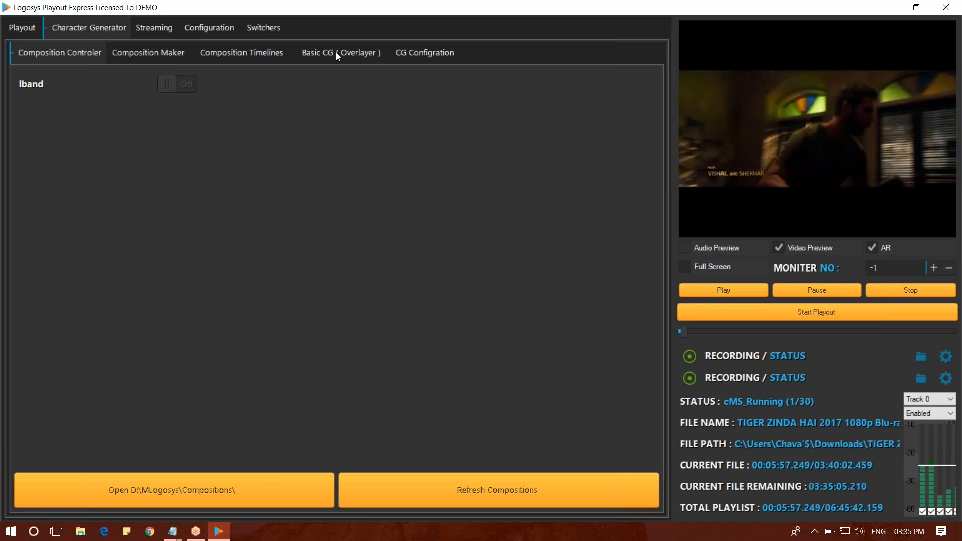
pyautogui.click(339, 52)
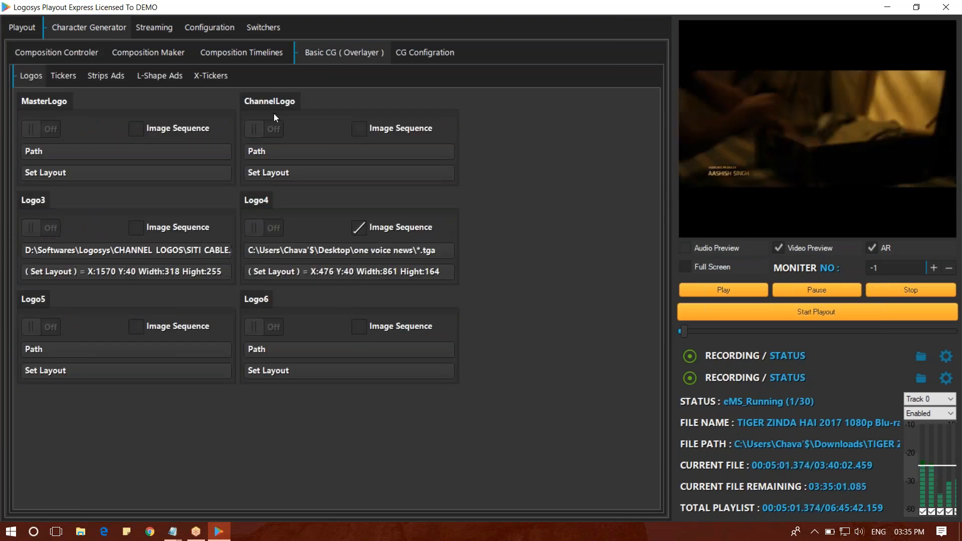
# Turn ChannelLogo on and load the Travel_Channel_Logo image as its source.
pyautogui.click(262, 129)
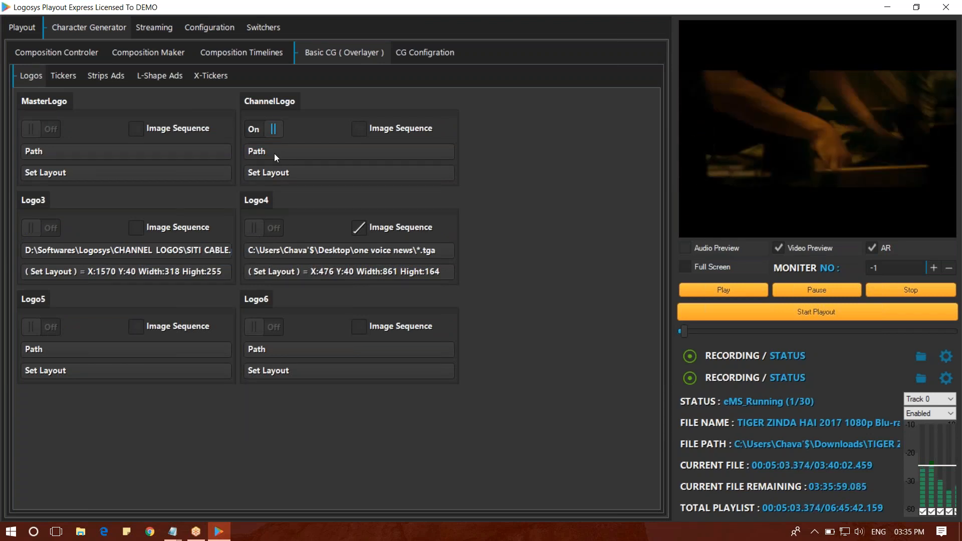
pyautogui.click(348, 151)
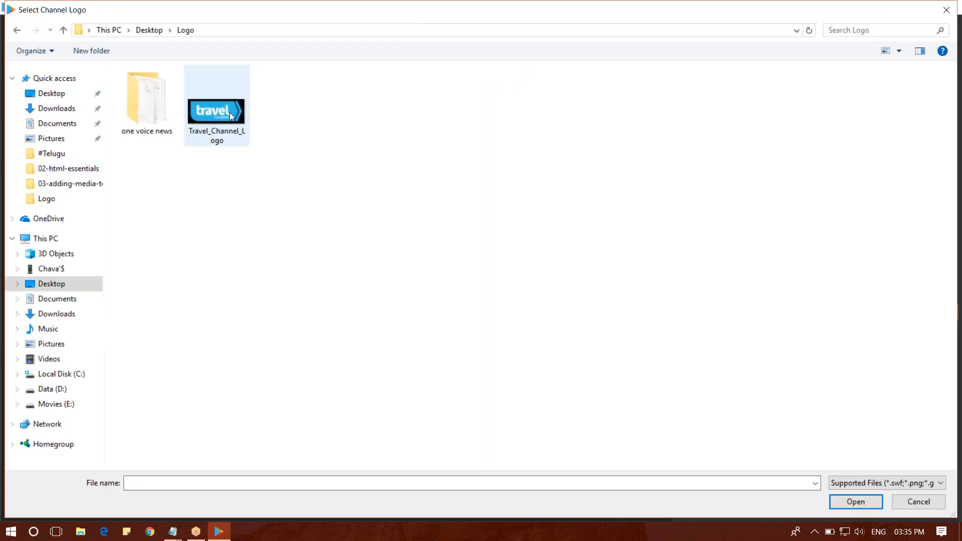
pyautogui.click(855, 501)
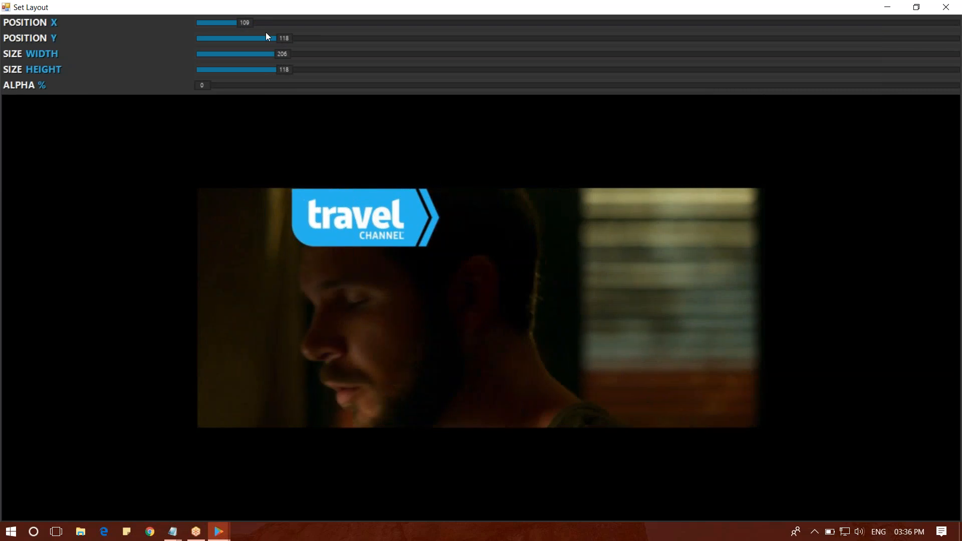
# Move the Travel Channel logo higher and toward the right using the position sliders.
pyautogui.moveTo(260, 39); pyautogui.dragTo(215, 38)
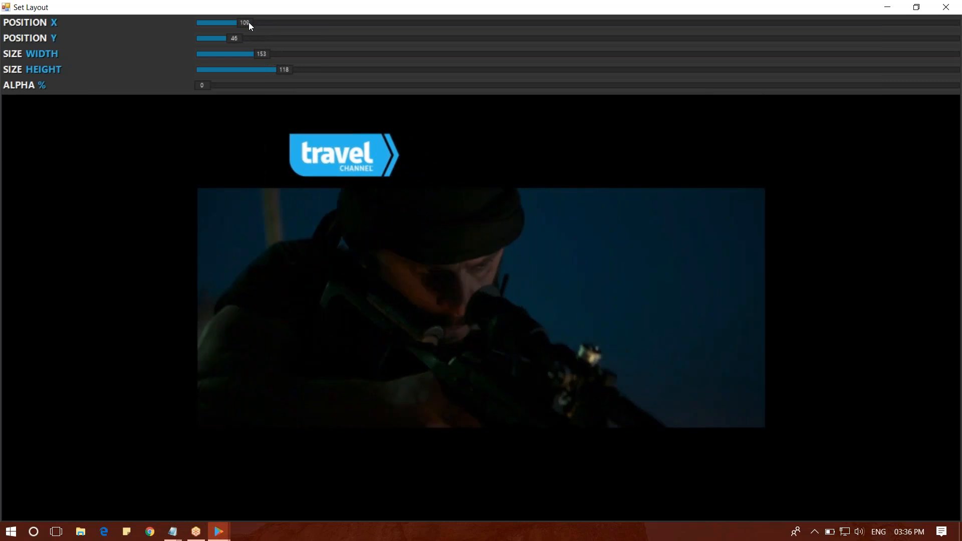
pyautogui.moveTo(235, 22); pyautogui.dragTo(414, 23)
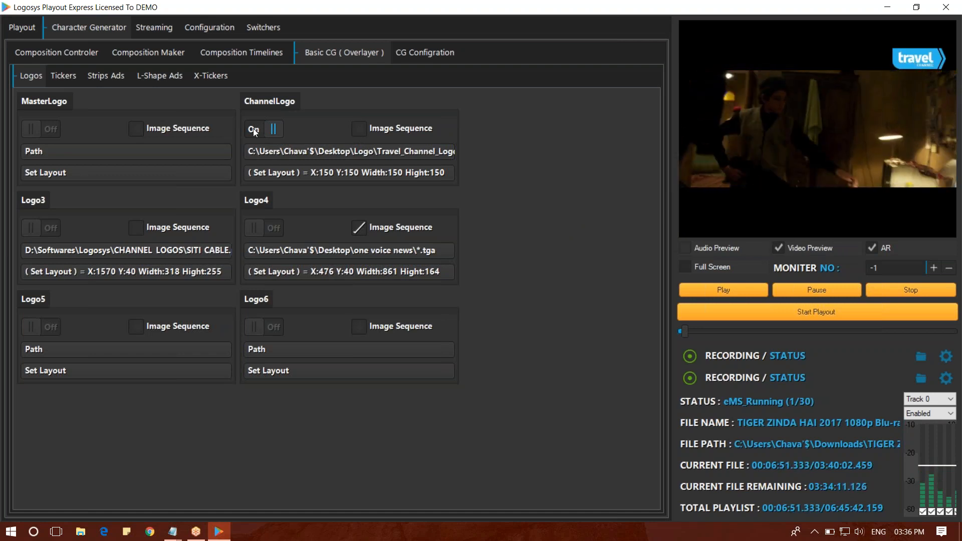
# Switch the channel logo to the One Voice News image sequence folder and open its layout.
pyautogui.click(254, 129)
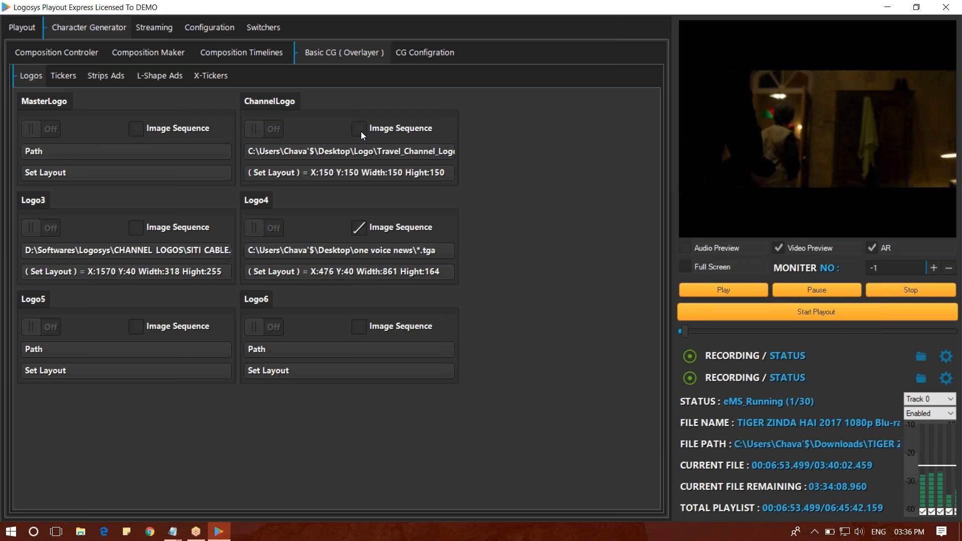
pyautogui.click(264, 129)
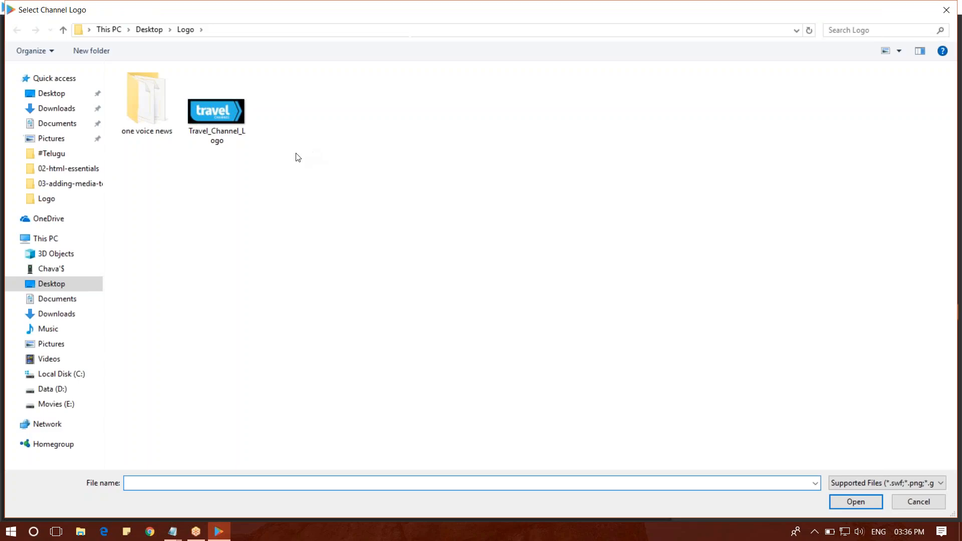
pyautogui.click(146, 98)
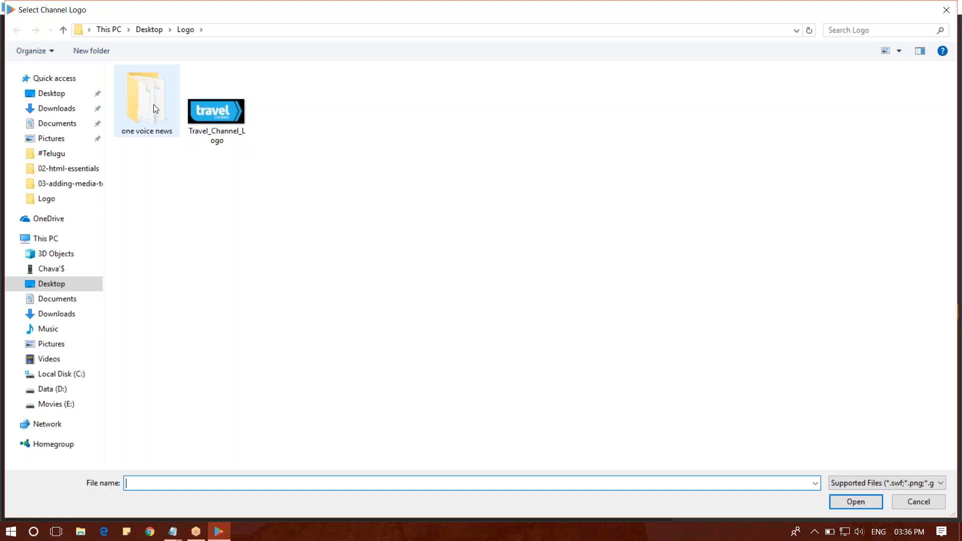
pyautogui.doubleClick(146, 98)
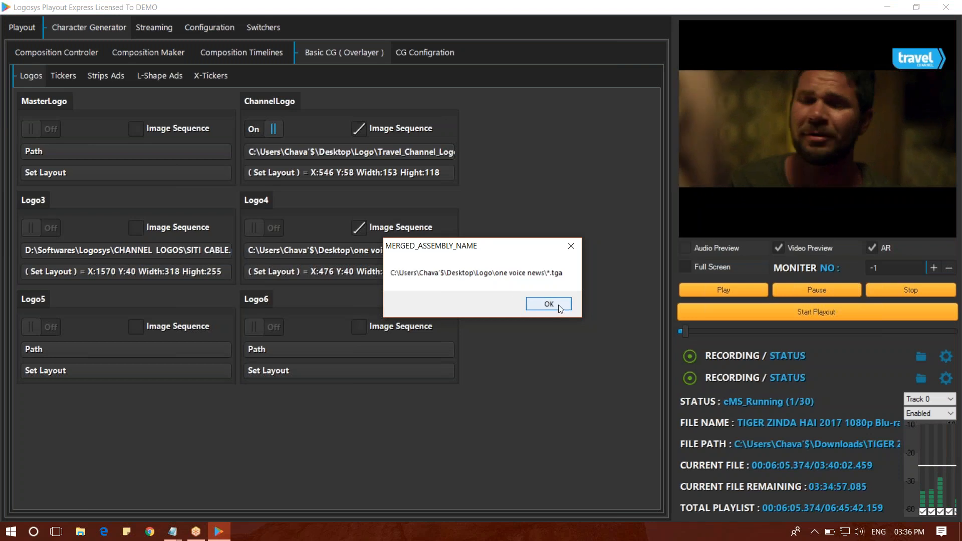
pyautogui.click(548, 304)
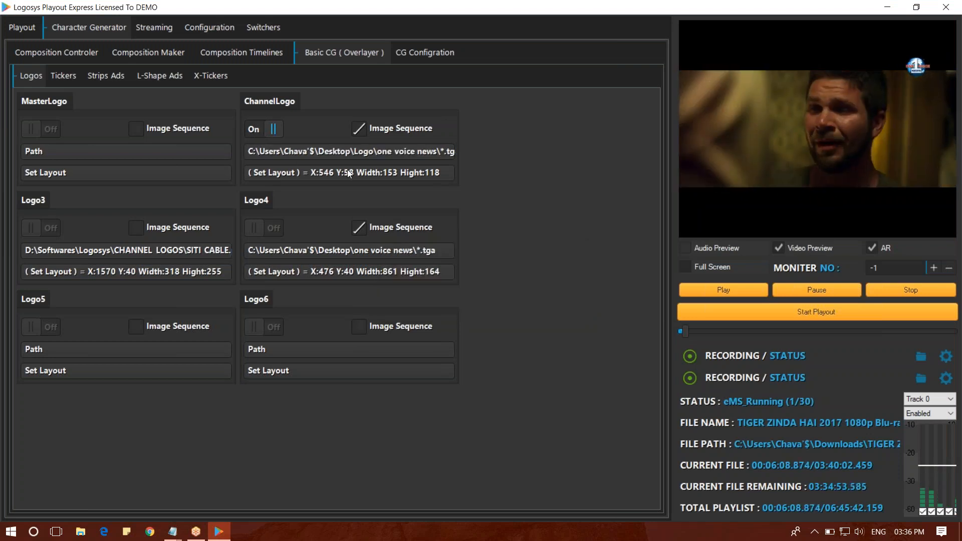
pyautogui.click(350, 172)
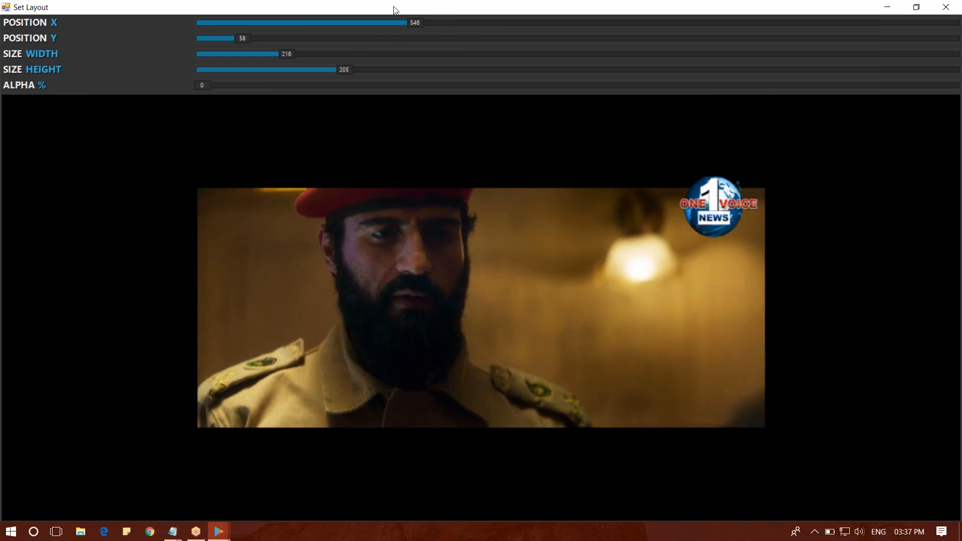
# Raise the One Voice News logo and shift it further right, then close Set Layout.
pyautogui.moveTo(404, 23); pyautogui.dragTo(394, 22)
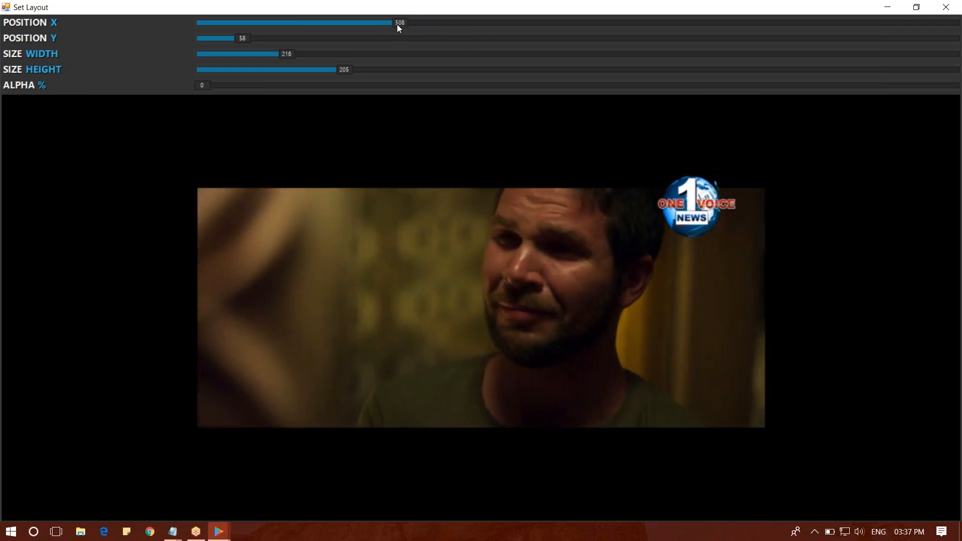
pyautogui.moveTo(395, 22); pyautogui.dragTo(381, 23)
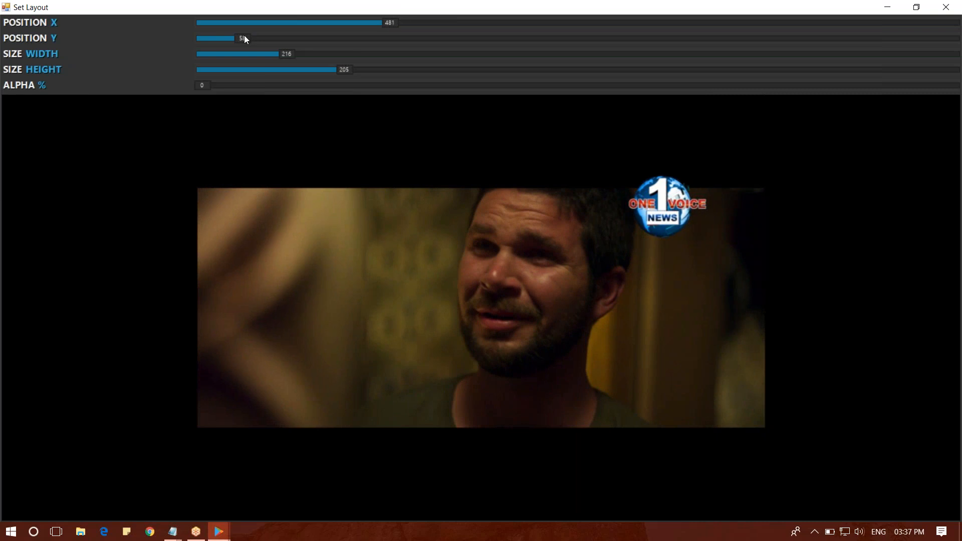
pyautogui.moveTo(242, 38); pyautogui.dragTo(199, 38)
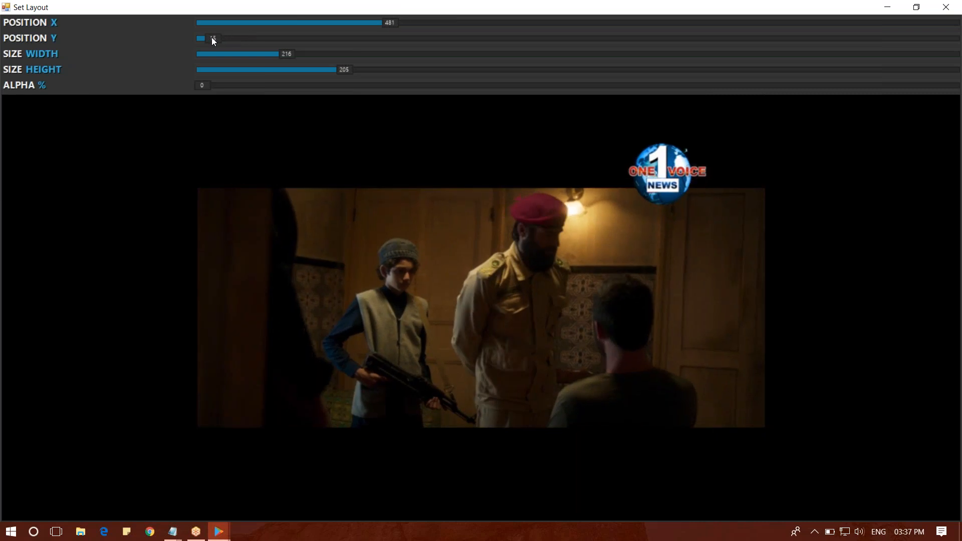
pyautogui.moveTo(200, 38); pyautogui.dragTo(211, 38)
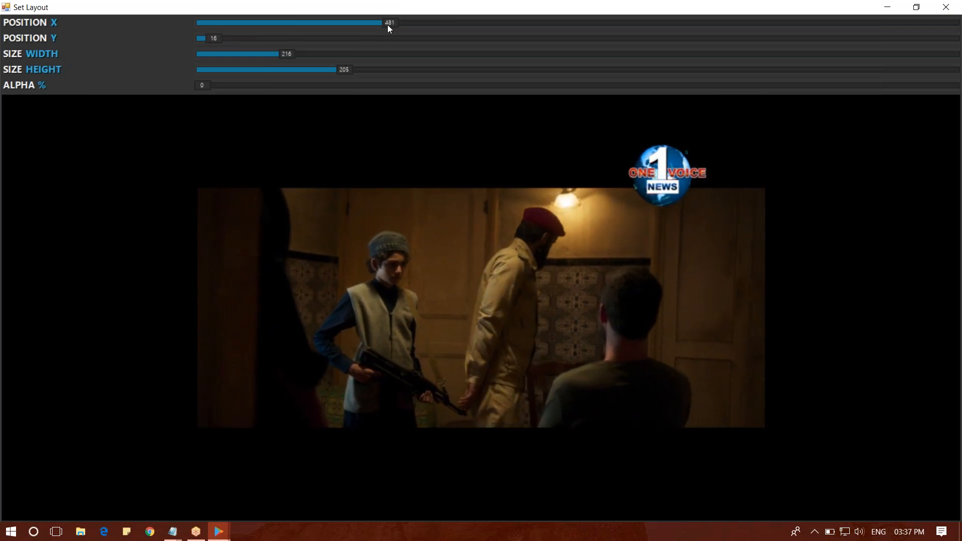
pyautogui.moveTo(380, 23); pyautogui.dragTo(408, 23)
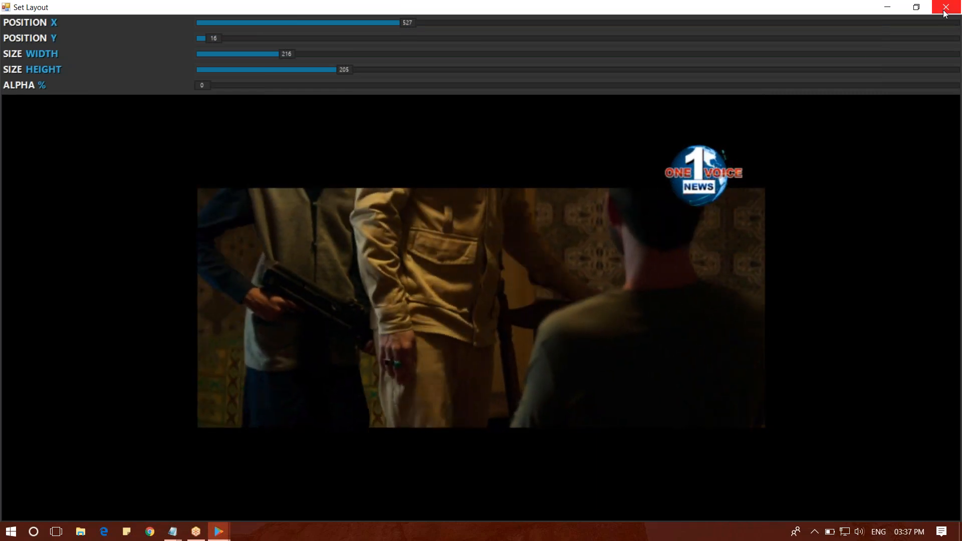
pyautogui.click(953, 6)
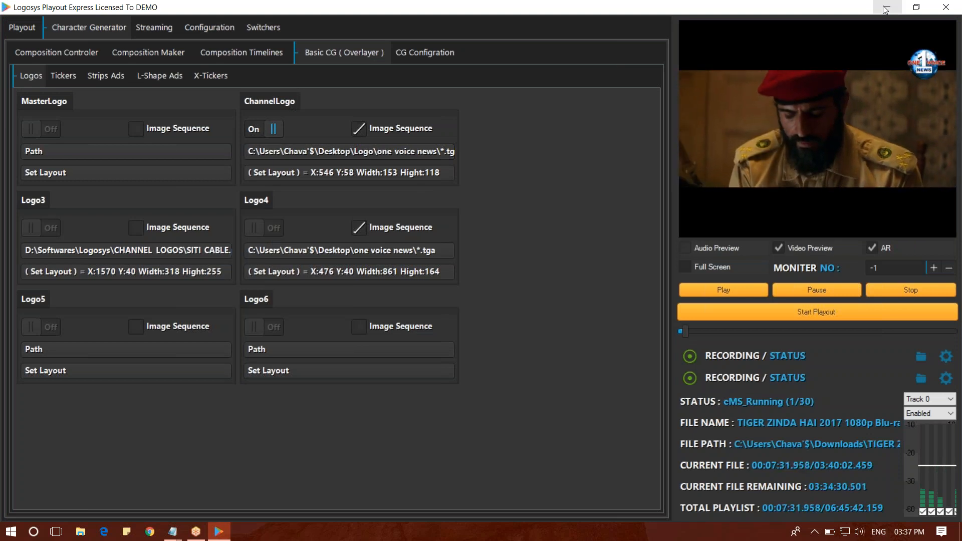
# In the Notepad sizes note, highlight the 100*100 logo, brand builders and strip ads entries.
pyautogui.click(886, 7)
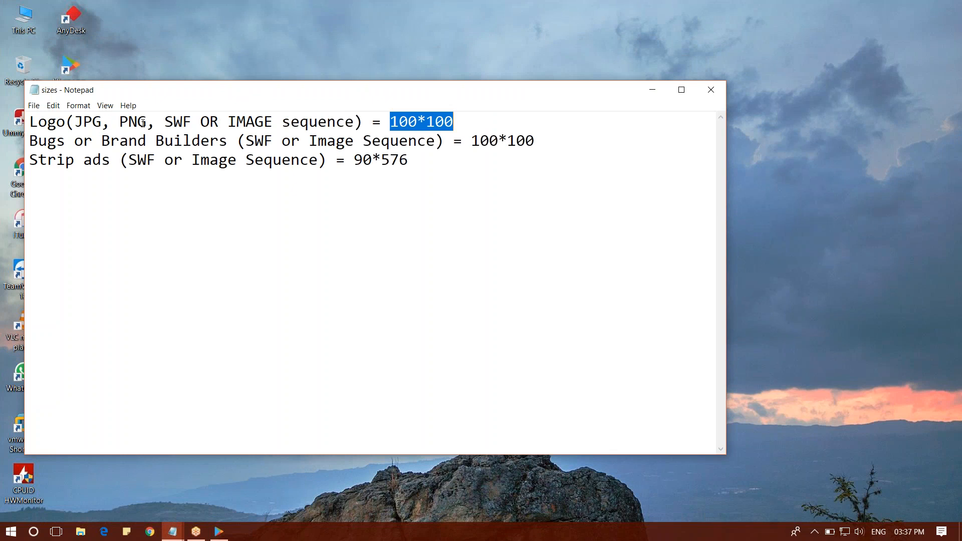
pyautogui.doubleClick(177, 121)
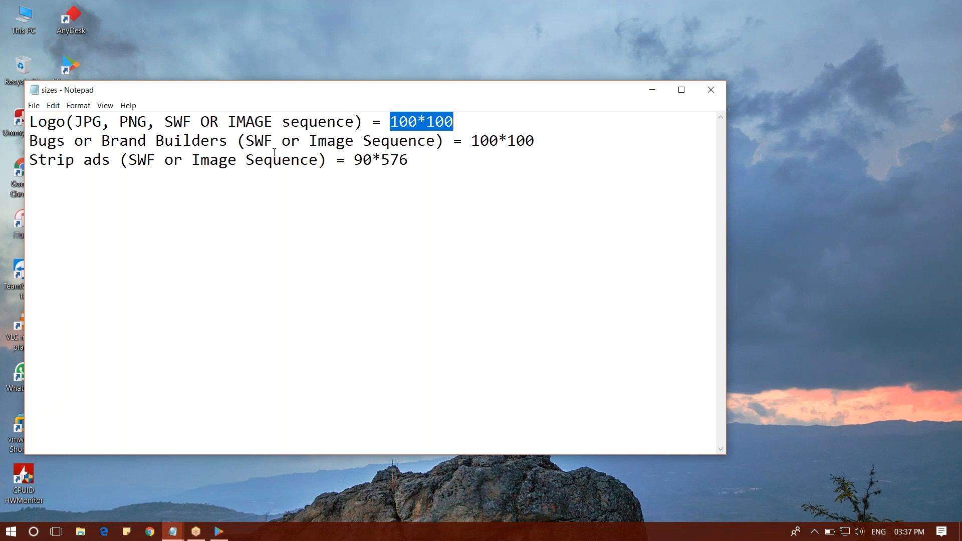
pyautogui.doubleClick(44, 140)
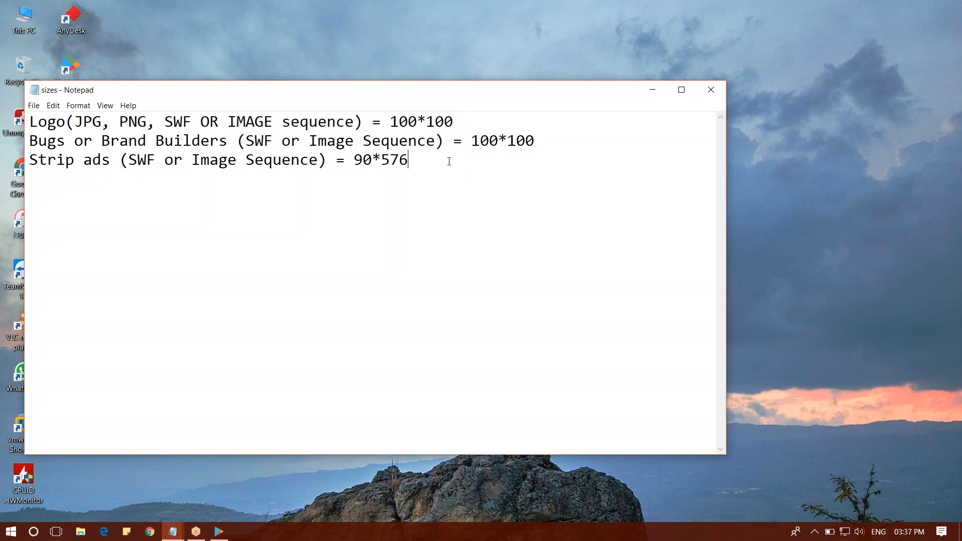
pyautogui.moveTo(40, 173)
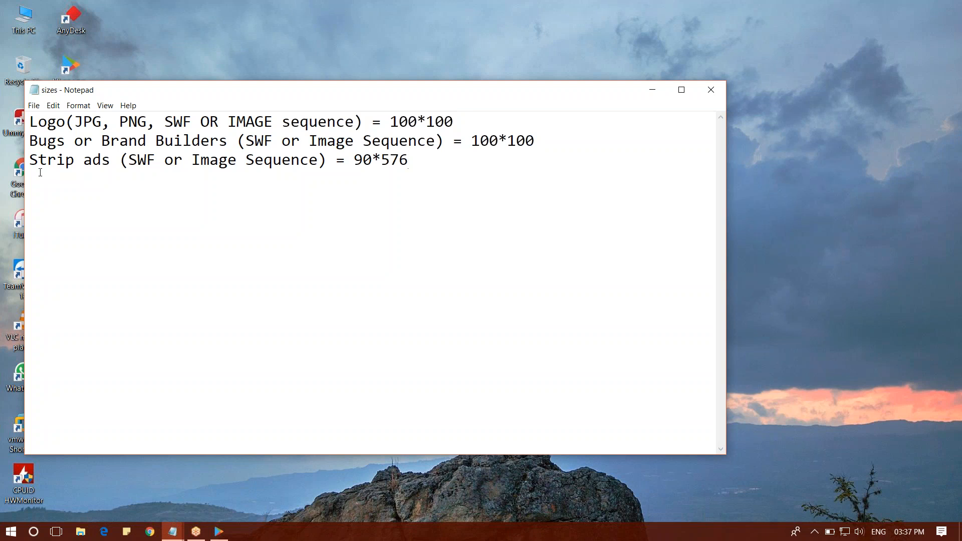
pyautogui.doubleClick(69, 159)
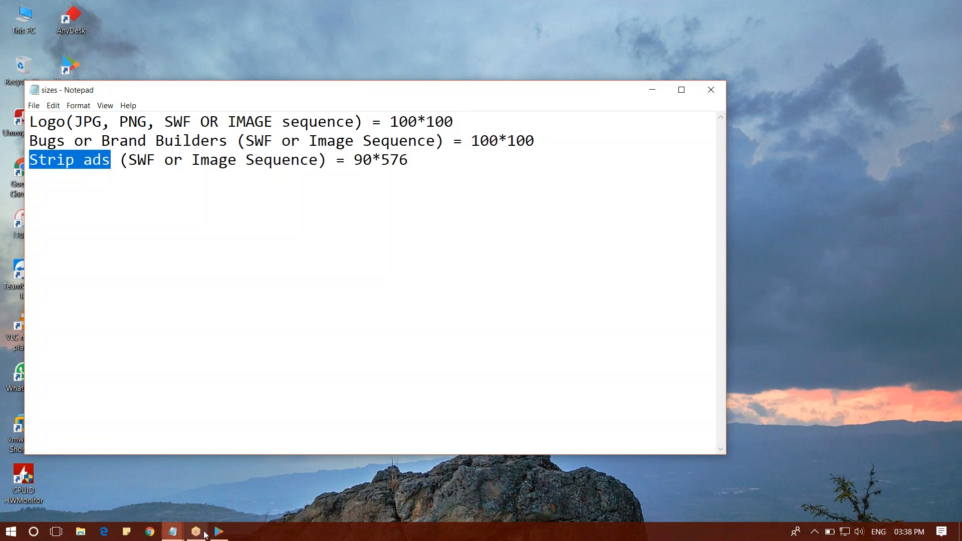
# Highlight the SWF and image sequence formats for strip ads, then return to Logosys.
pyautogui.click(218, 531)
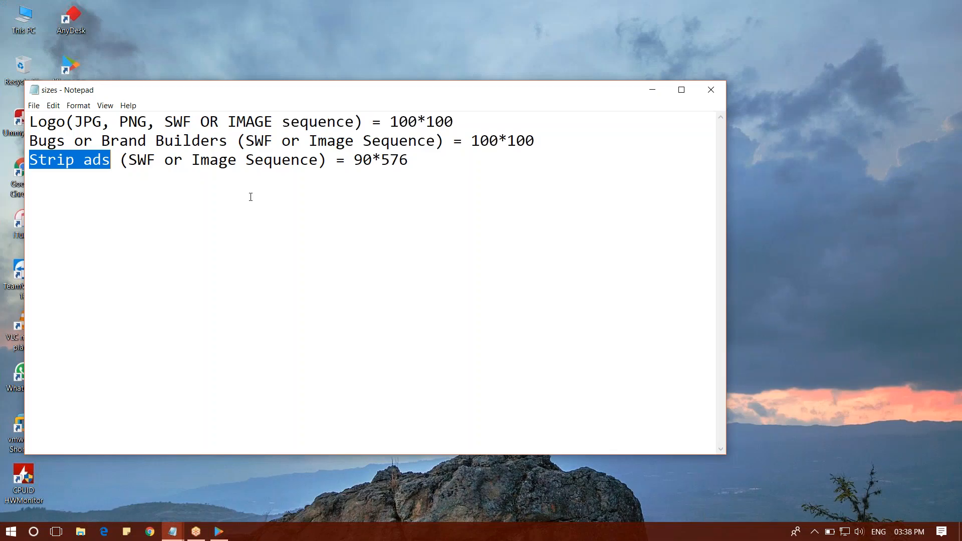
pyautogui.doubleClick(140, 159)
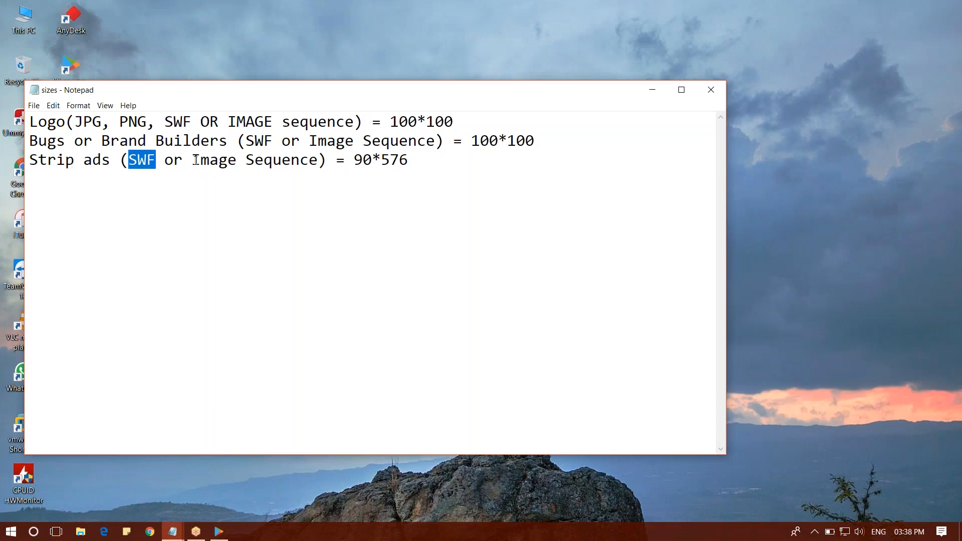
pyautogui.doubleClick(362, 159)
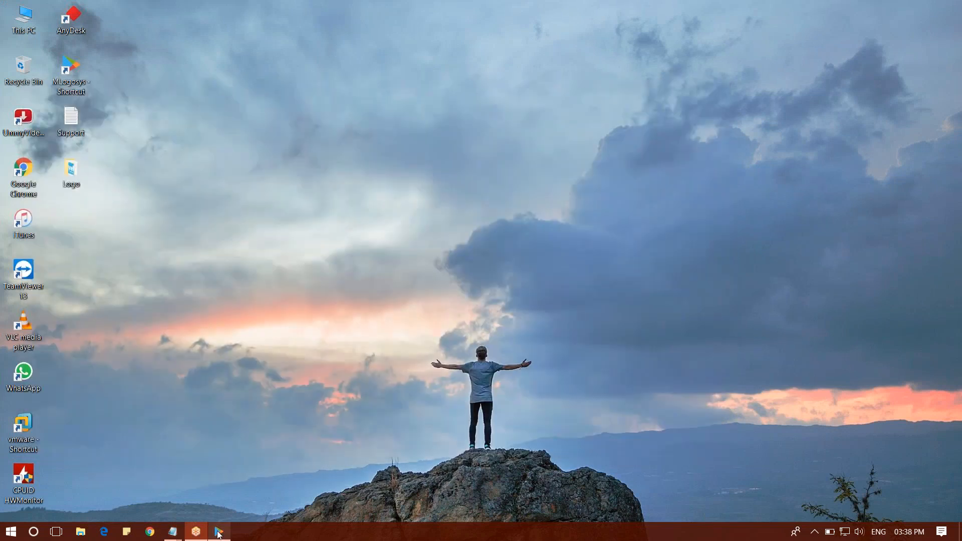
pyautogui.click(219, 531)
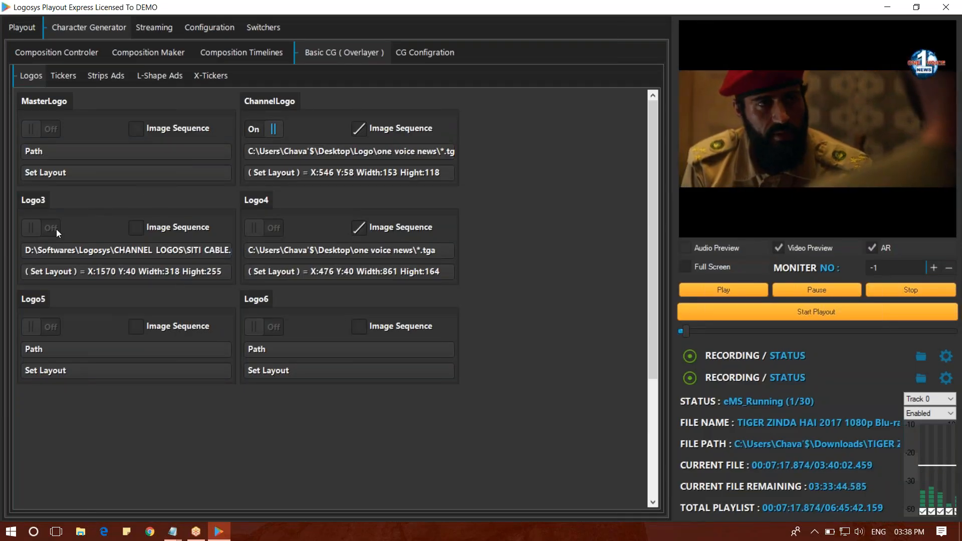
# Turn Logo3 on and load Pre-comp 2_00000.tga from the one voice news folder.
pyautogui.click(41, 227)
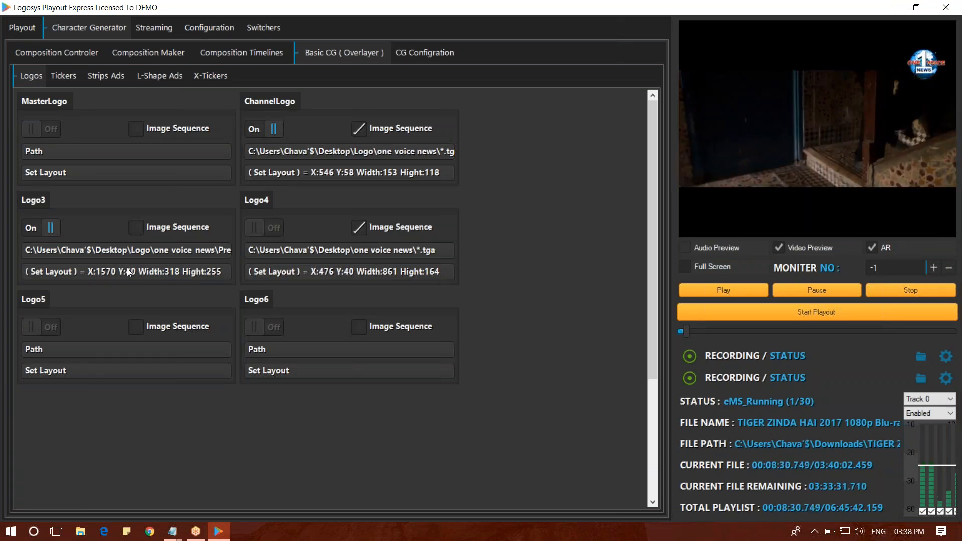
pyautogui.click(126, 271)
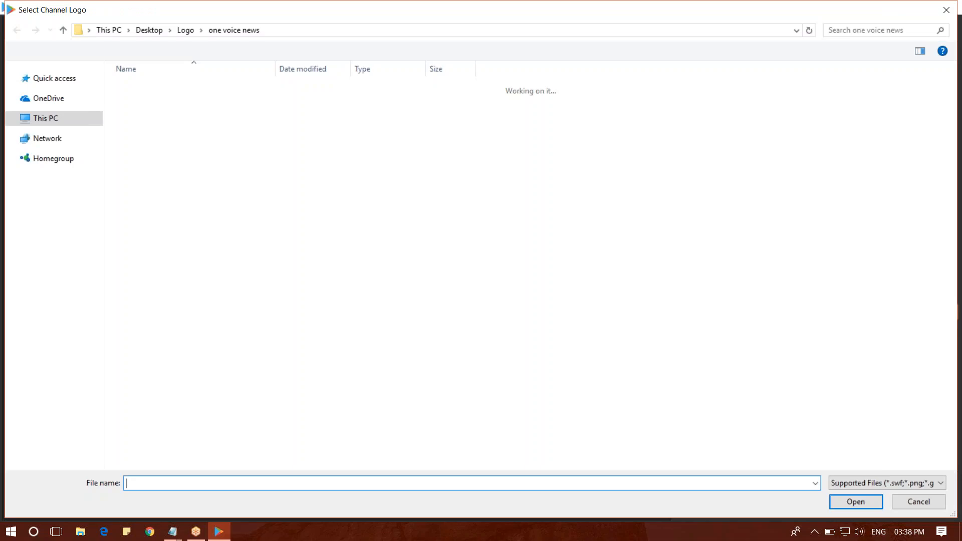
pyautogui.click(165, 87)
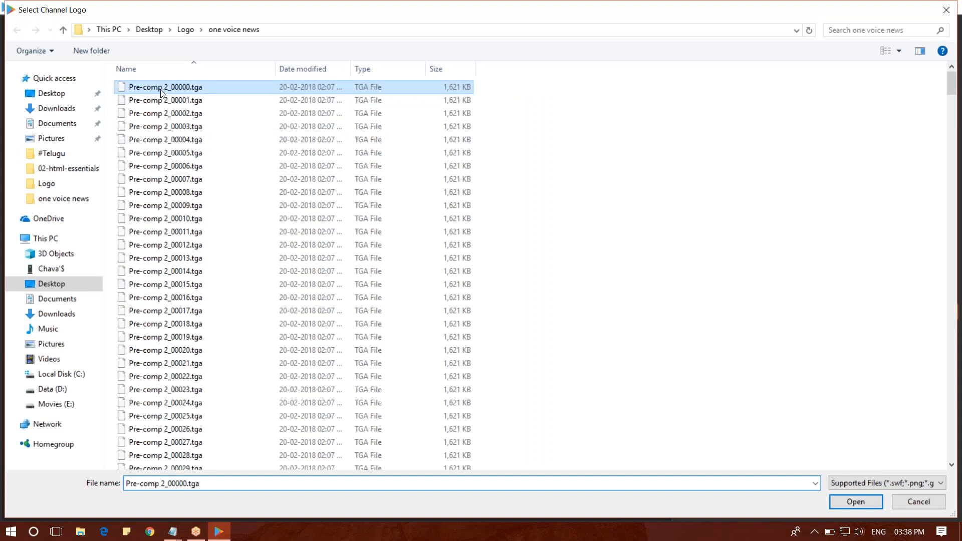
pyautogui.click(855, 501)
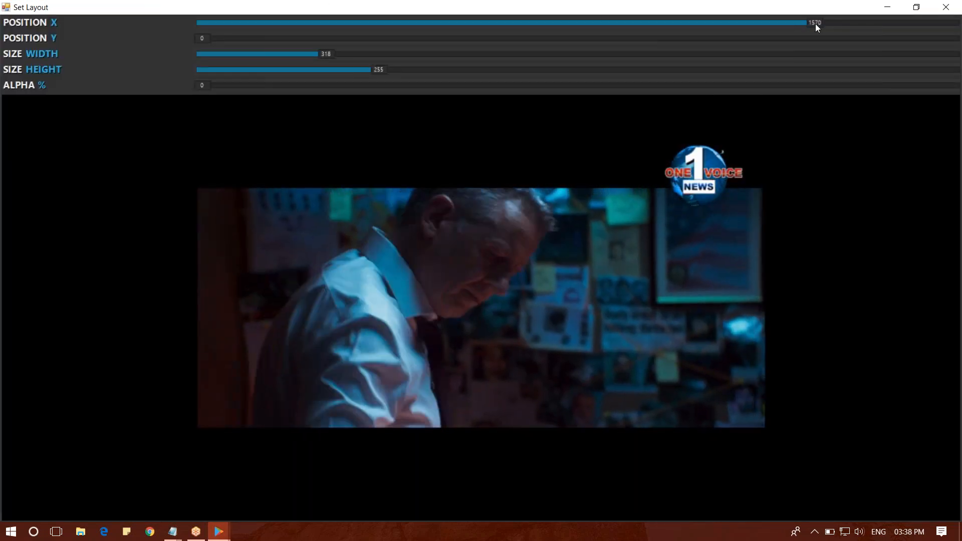
# Set Logo3's position to X 1570 and enable Image Sequence for Logo3.
pyautogui.moveTo(807, 23); pyautogui.dragTo(230, 22)
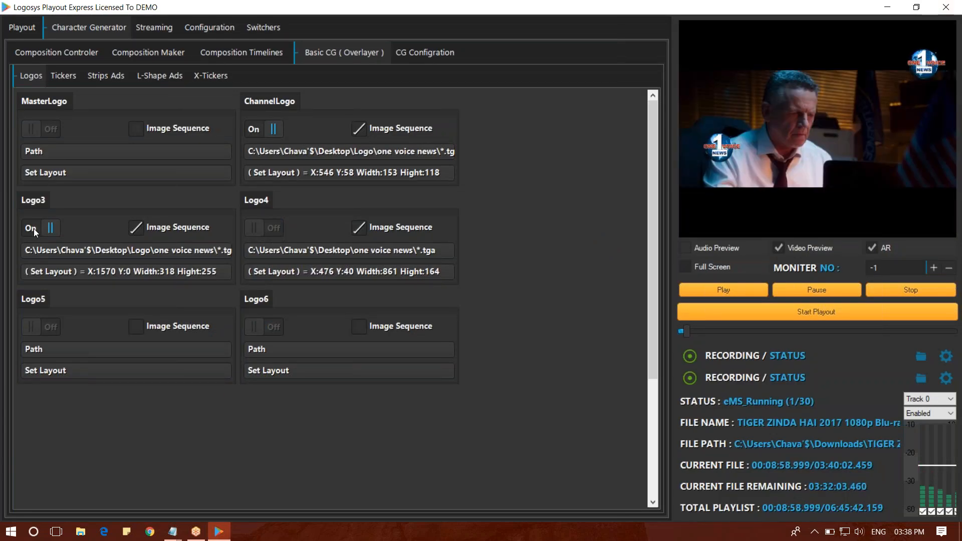
pyautogui.click(30, 228)
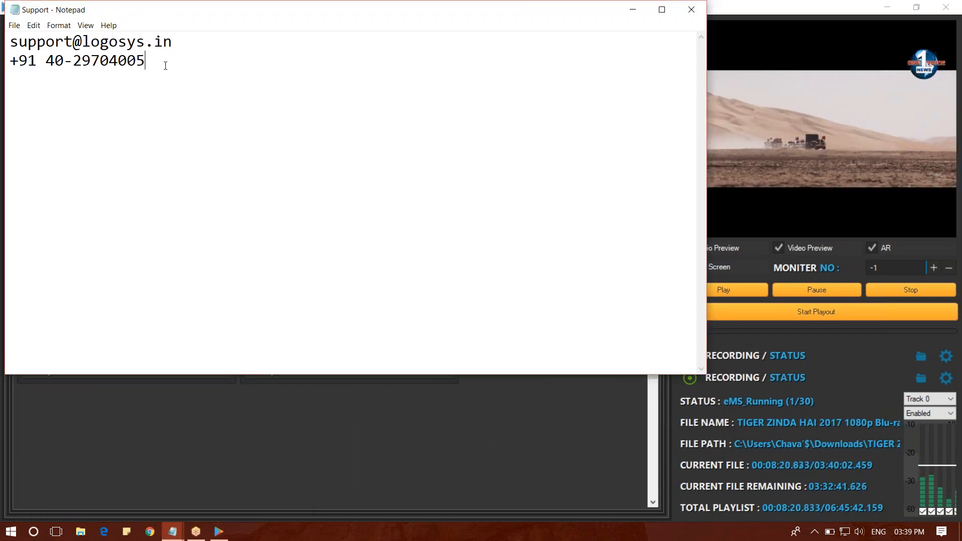
pyautogui.doubleClick(90, 41)
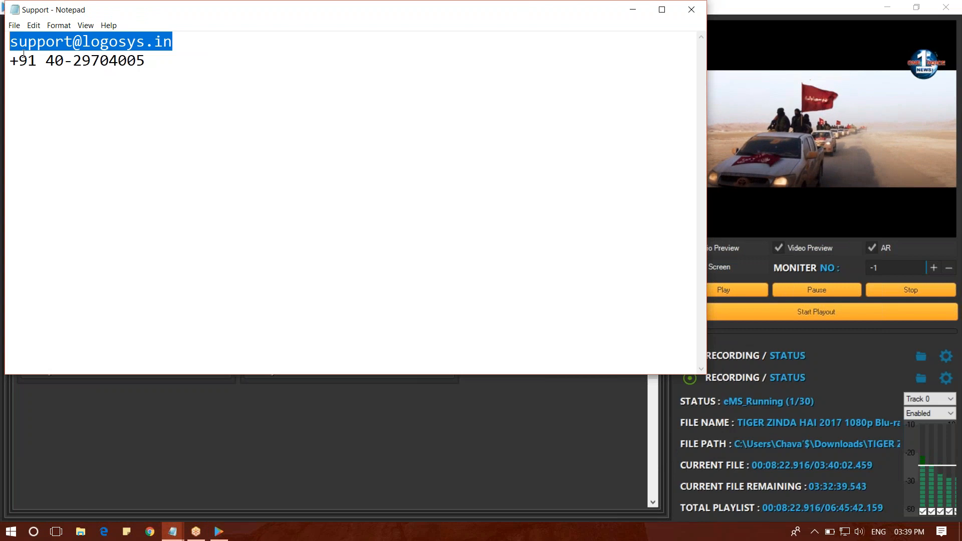
pyautogui.click(198, 72)
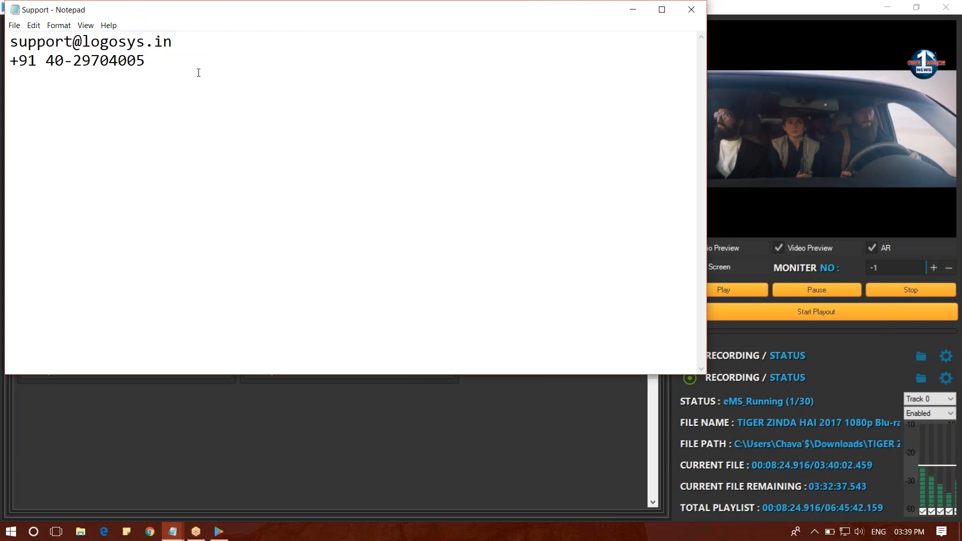